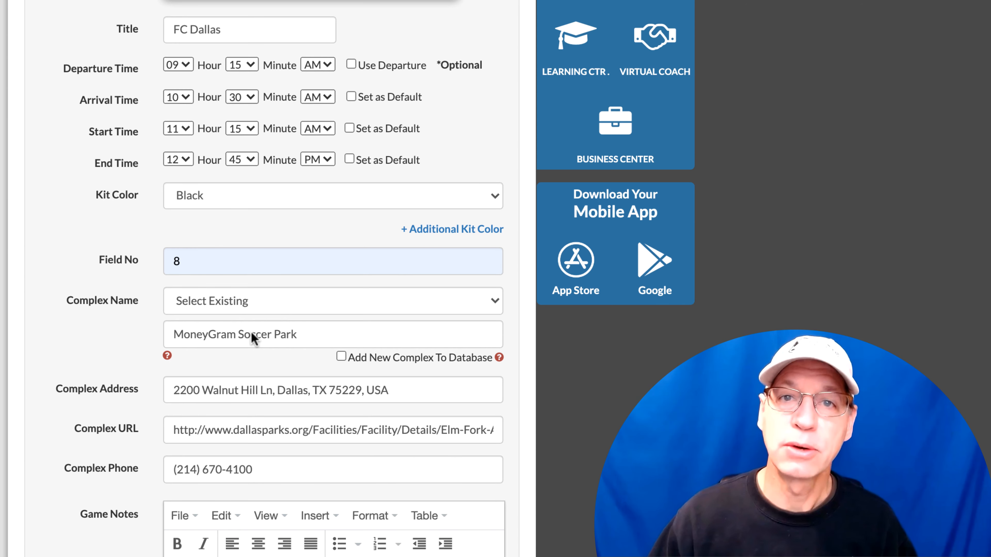
mouse_move(263, 325)
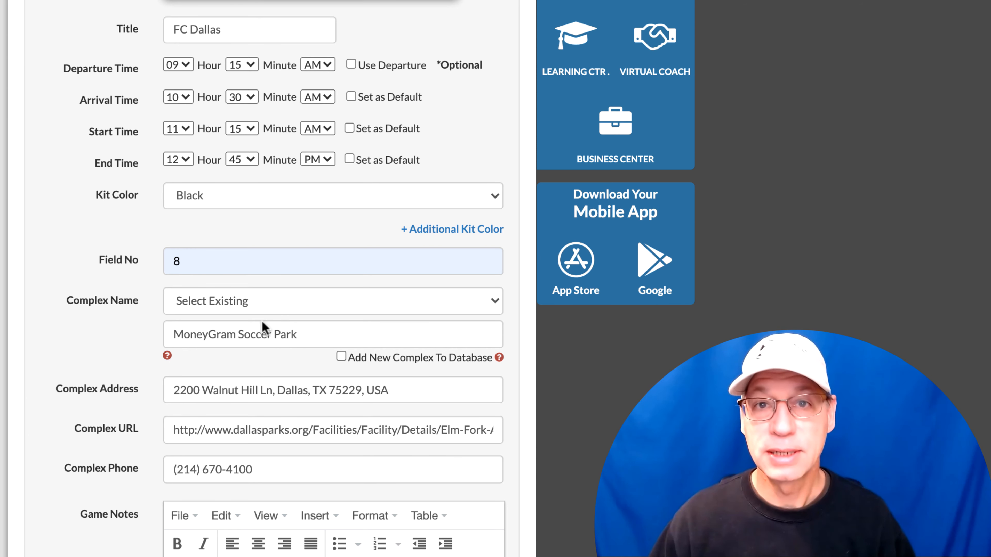
mouse_move(297, 344)
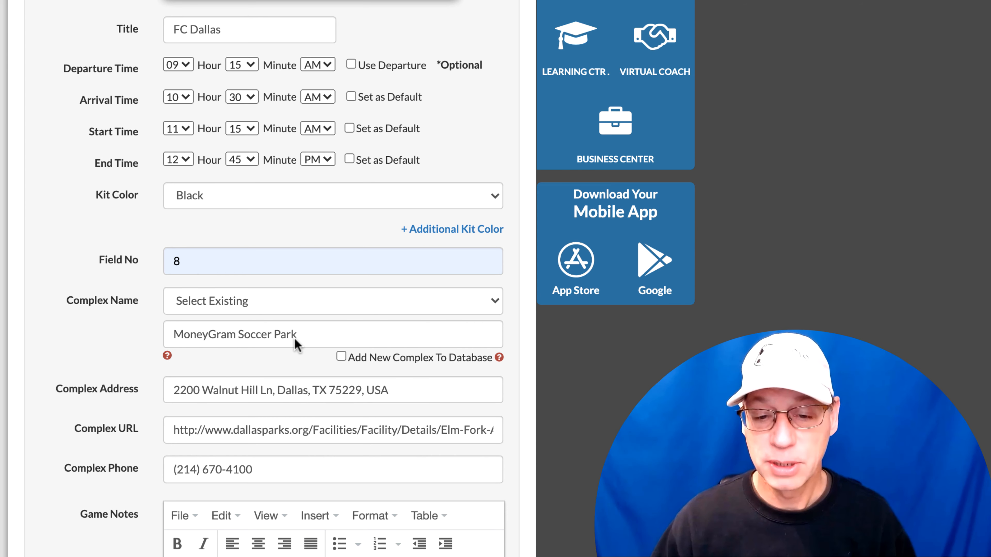
Step: Trim the Complex Name to 'MoneyGram Soccer', removing the trailing word 'Park'
left_click(332, 430)
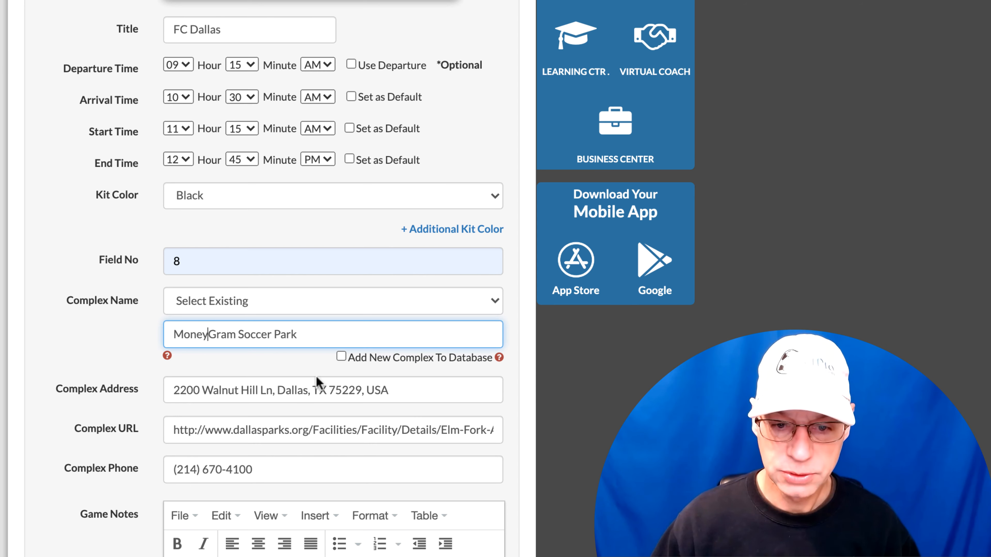
key("Backspace")
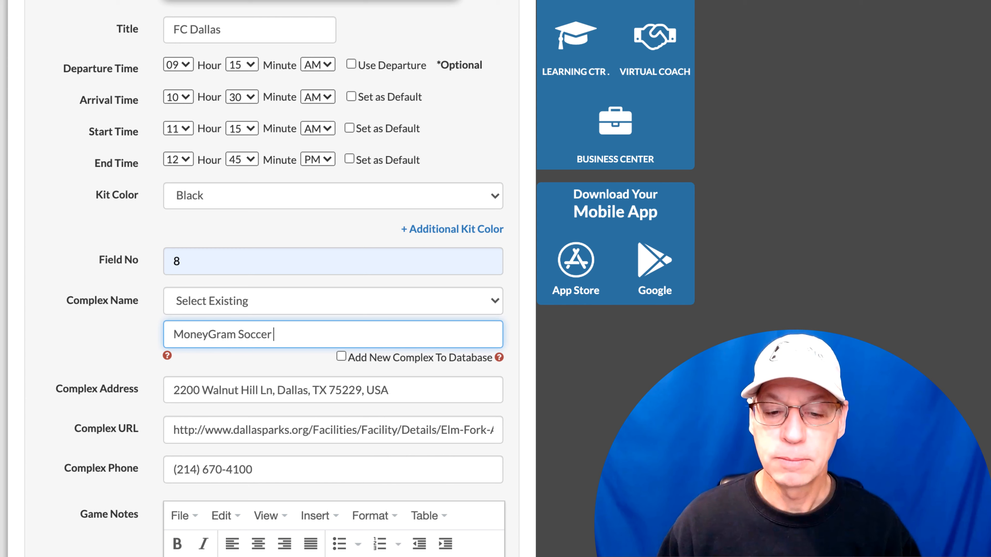
mouse_move(388, 416)
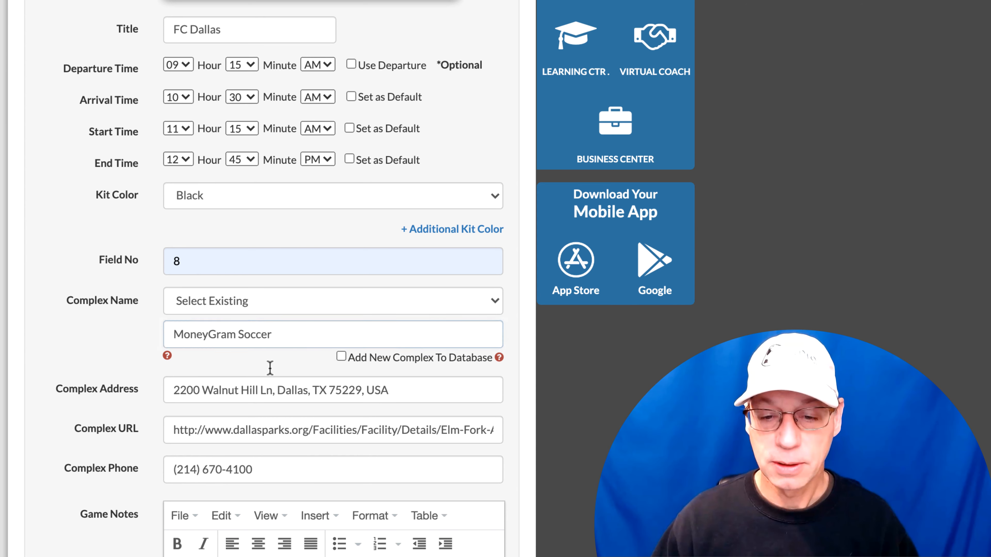
Step: Enable 'Add New Complex To Database' and submit the FC Dallas game to its 17 Oct 2020 itinerary
left_click(341, 357)
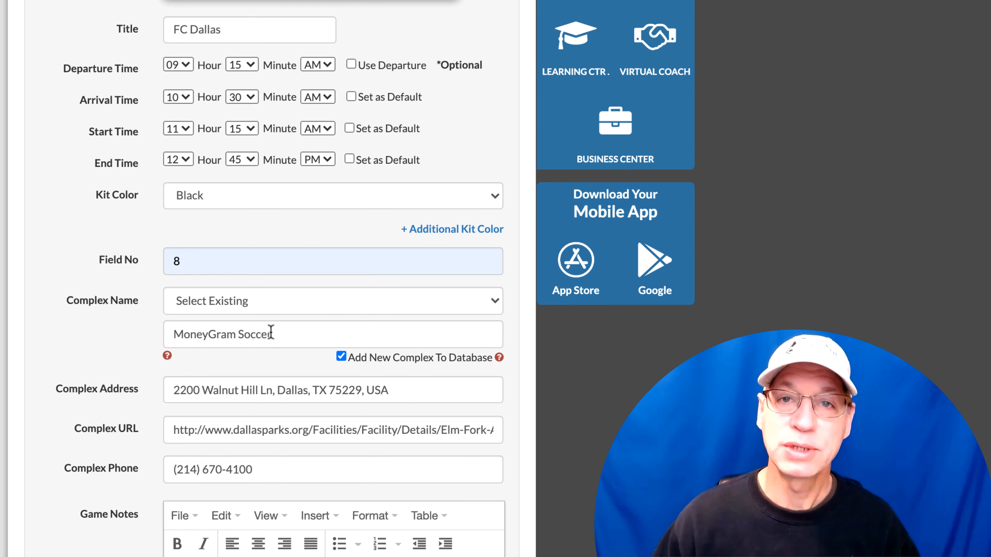
mouse_move(223, 310)
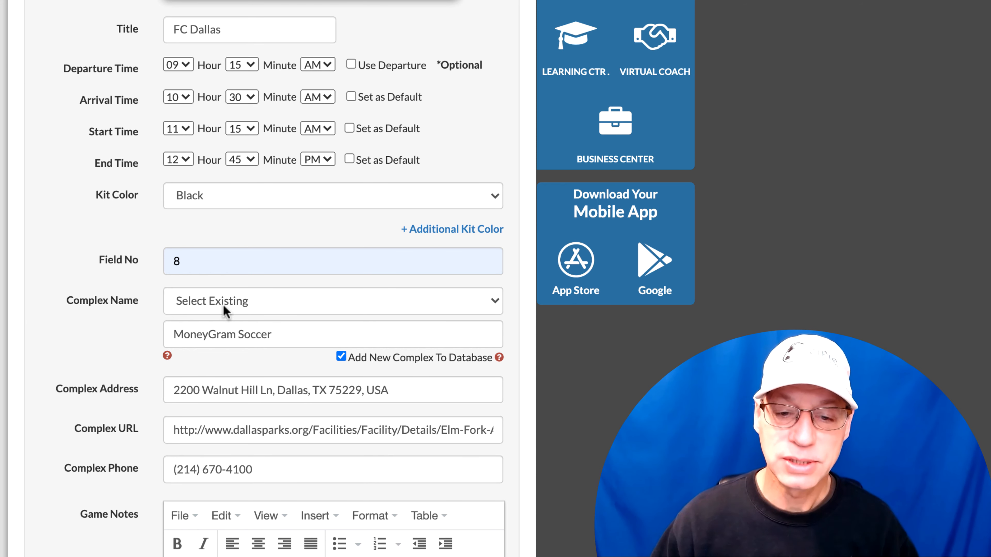
mouse_move(245, 305)
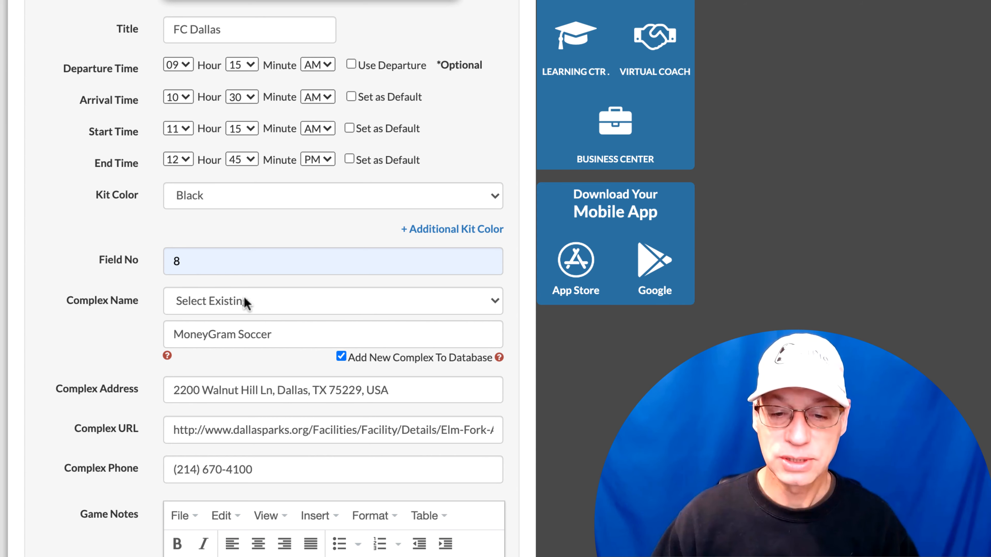
mouse_move(322, 359)
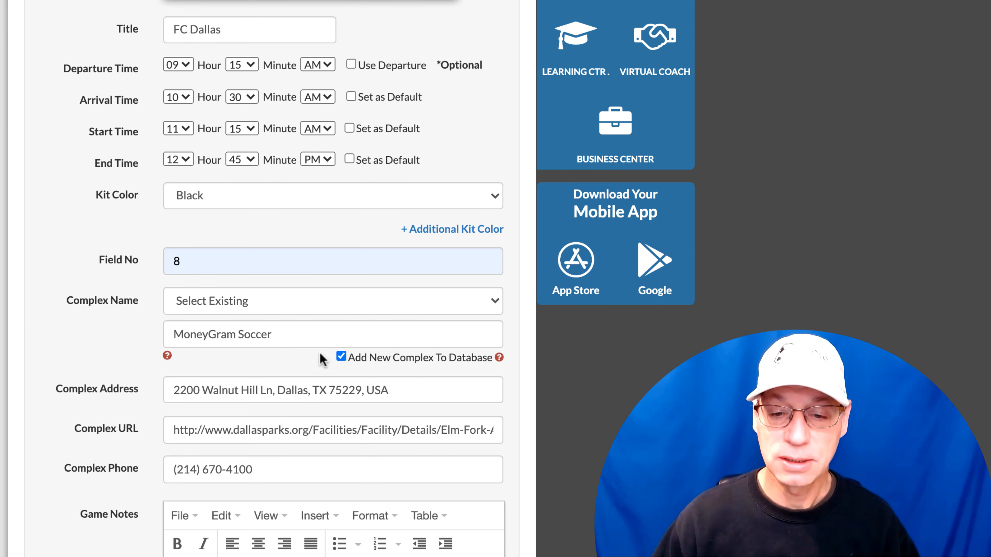
left_click(341, 357)
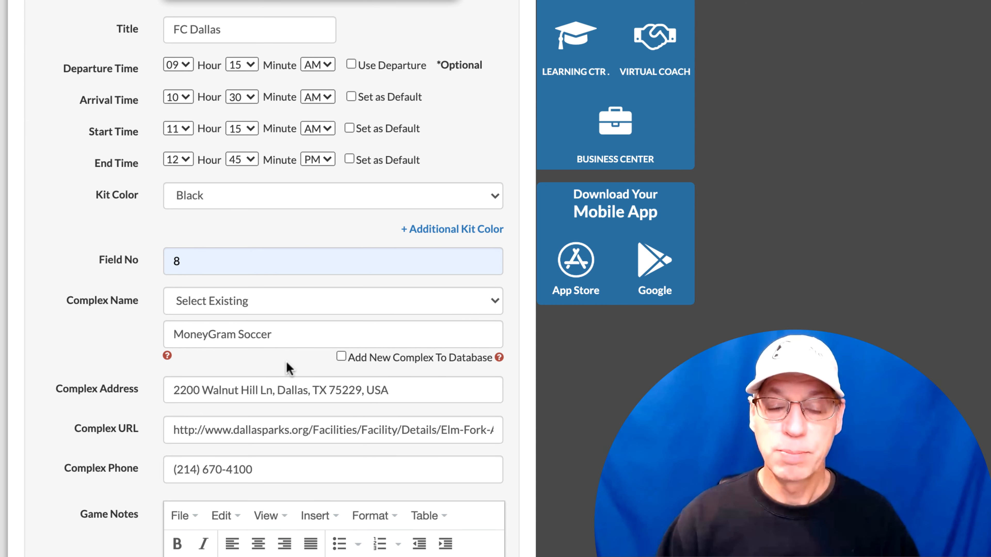
mouse_move(276, 304)
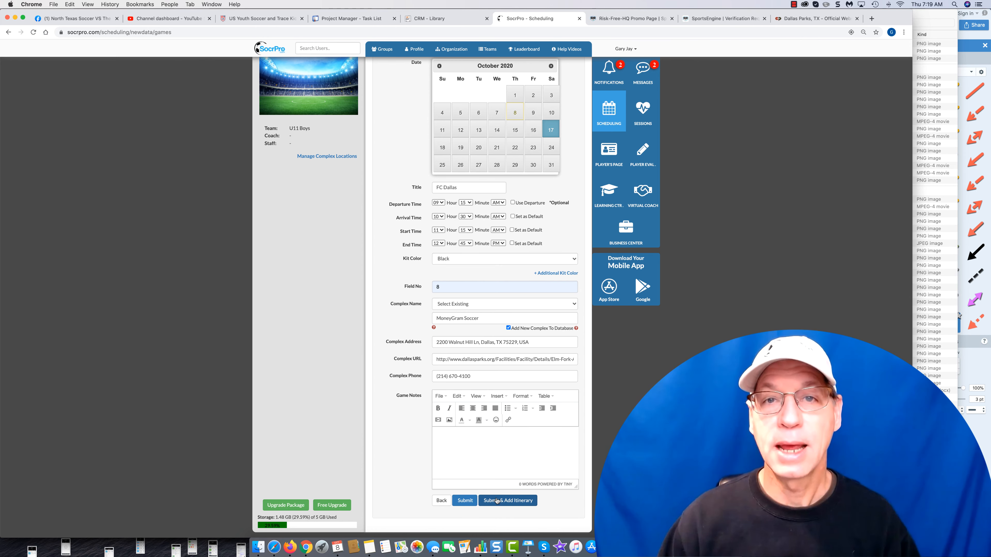
left_click(506, 501)
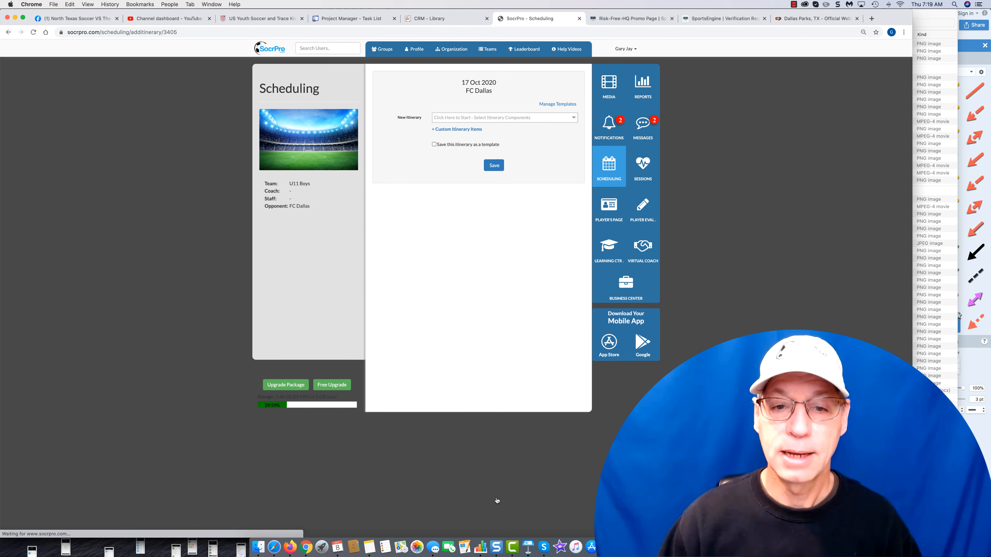